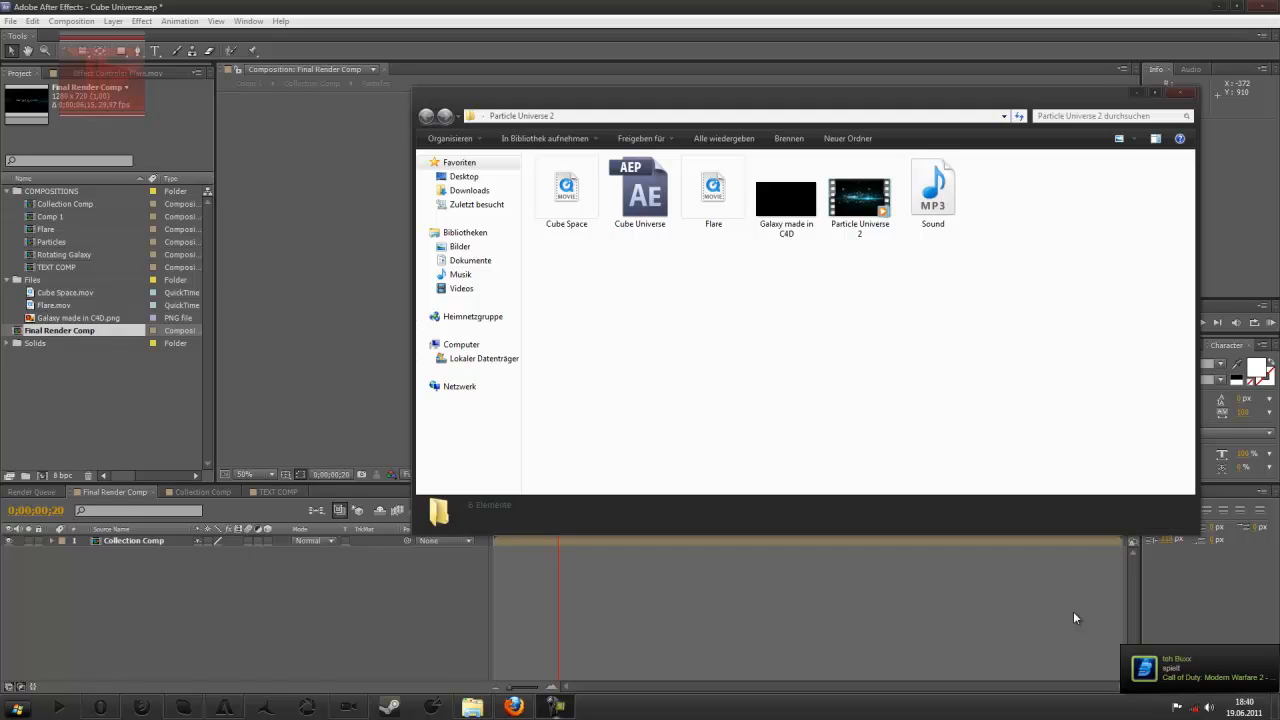
pyautogui.moveTo(812, 398)
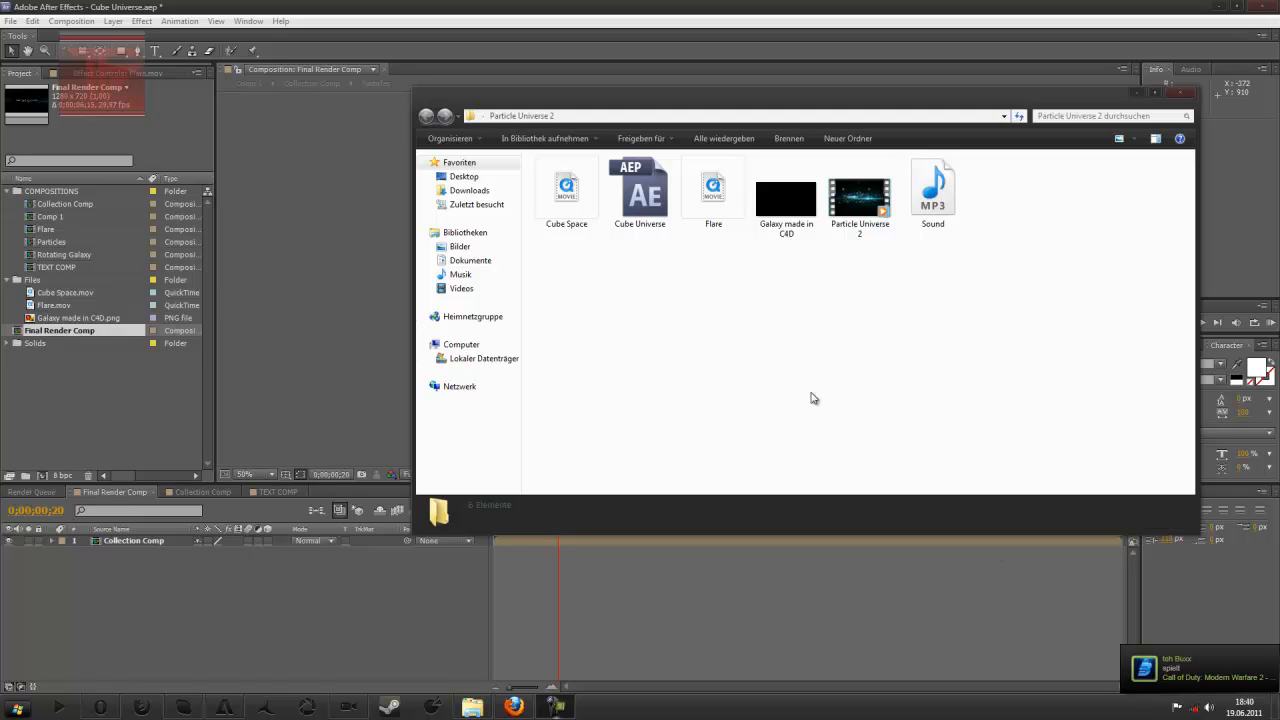
pyautogui.moveTo(730, 340)
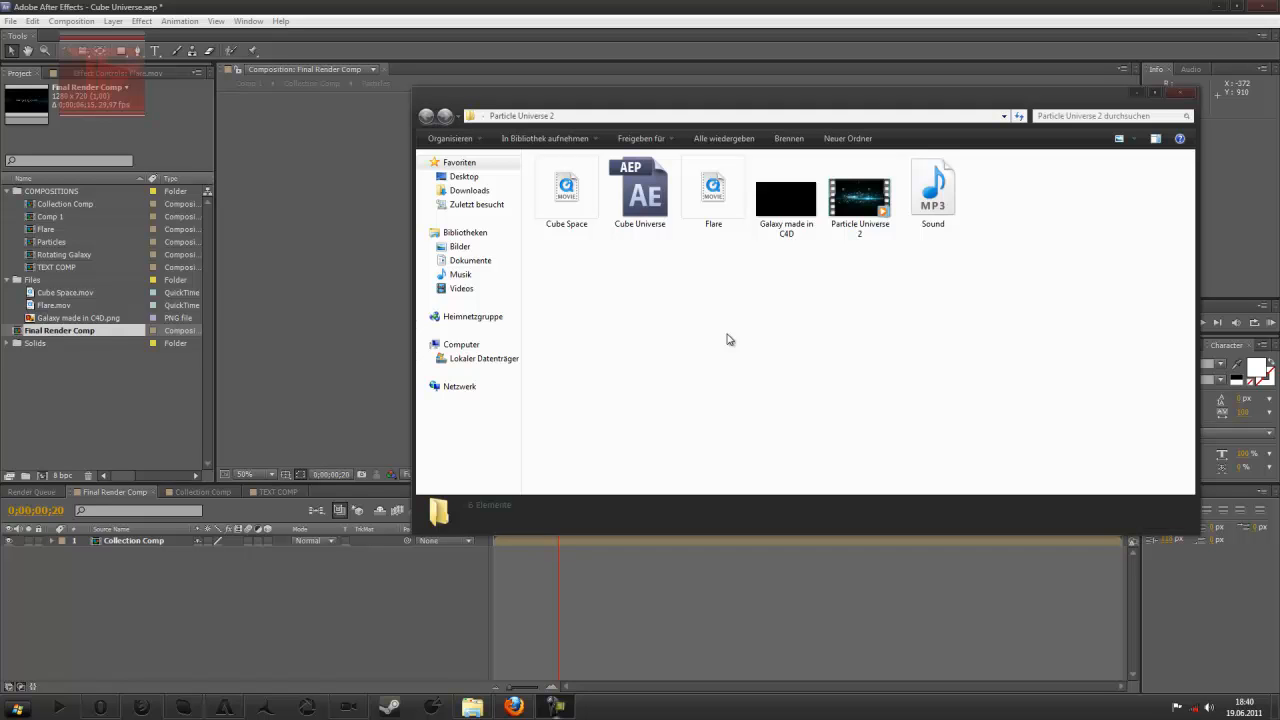
pyautogui.moveTo(780, 264)
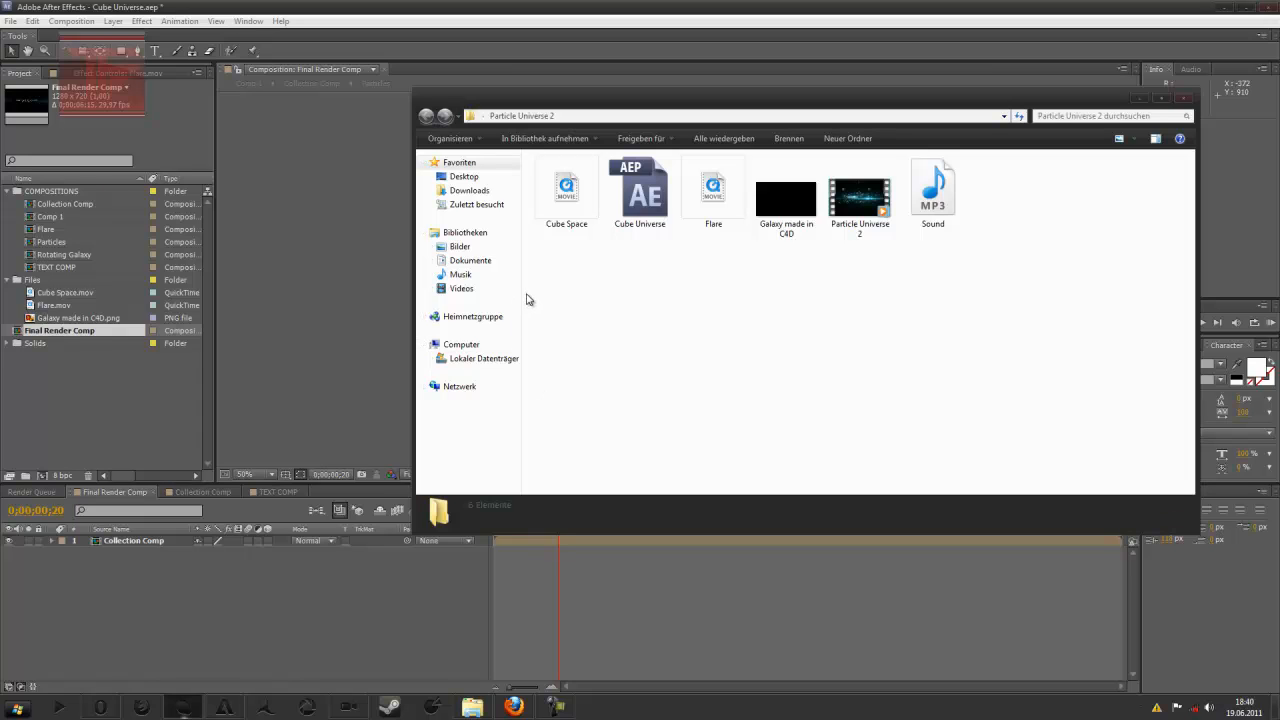
pyautogui.moveTo(648, 240)
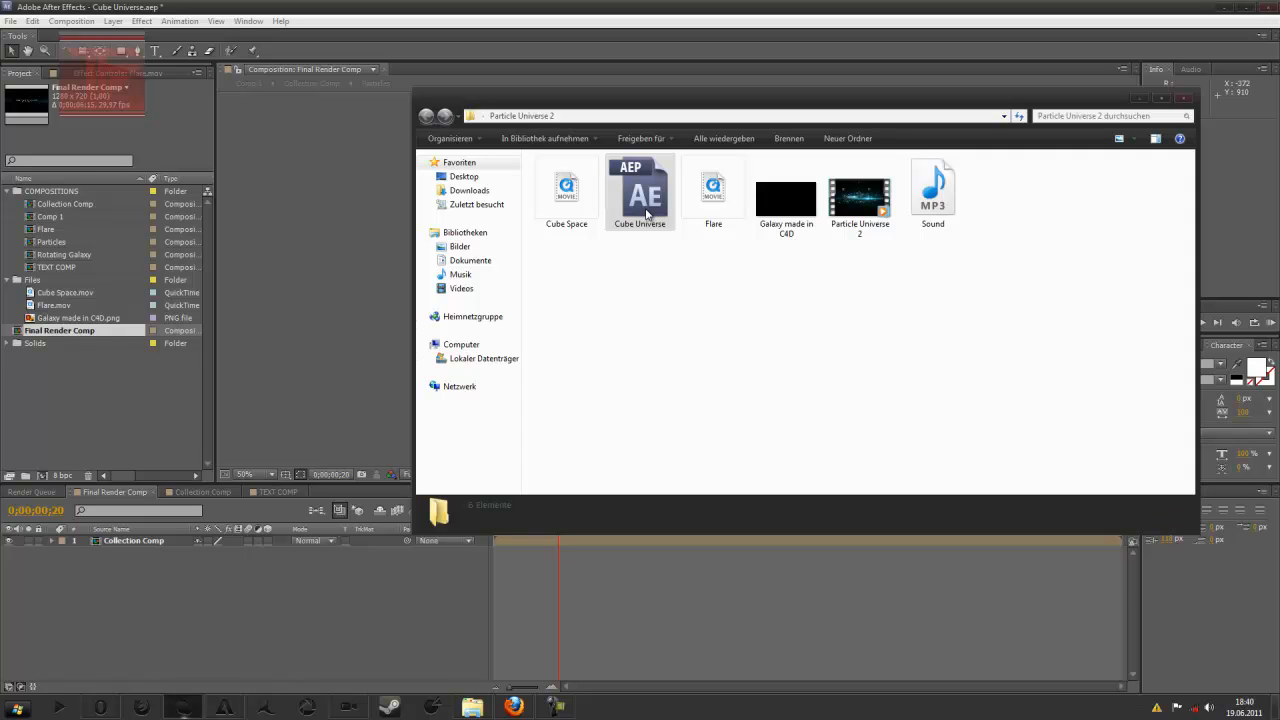
# Bring the Cube Universe project forward in After Effects and switch to the Collection Comp timeline
pyautogui.click(848, 252)
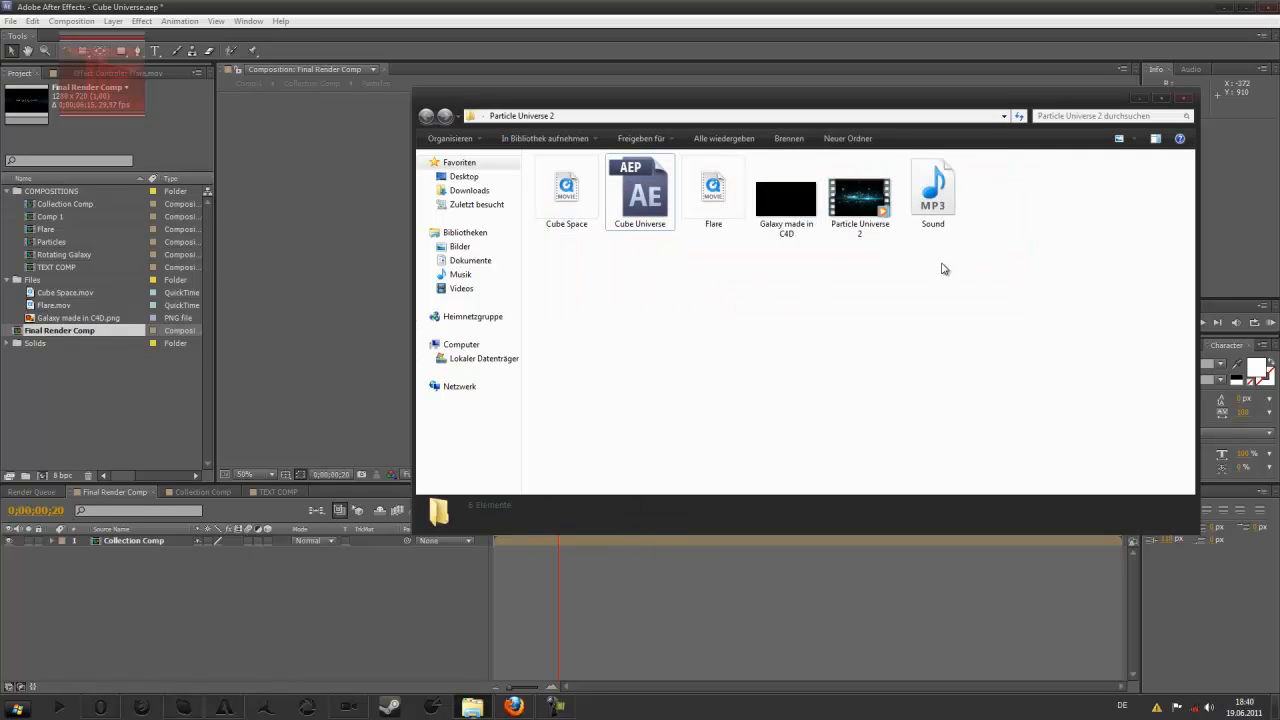
pyautogui.click(640, 192)
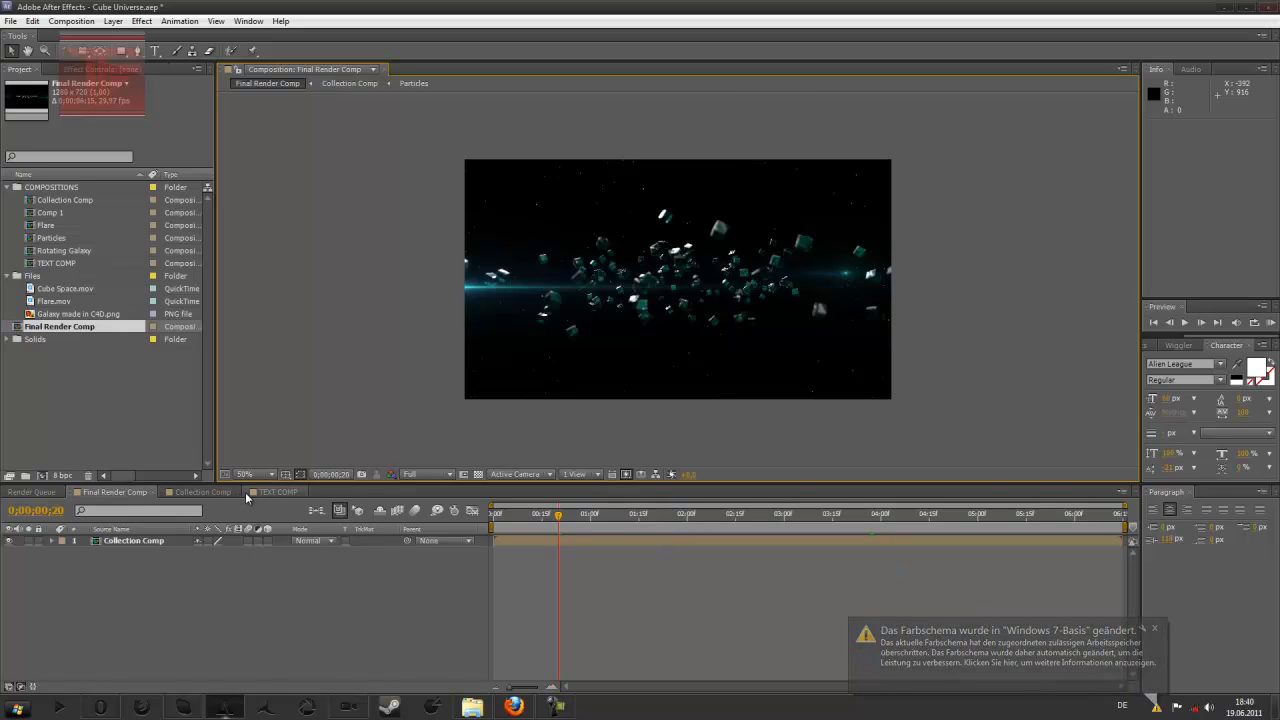
pyautogui.click(200, 492)
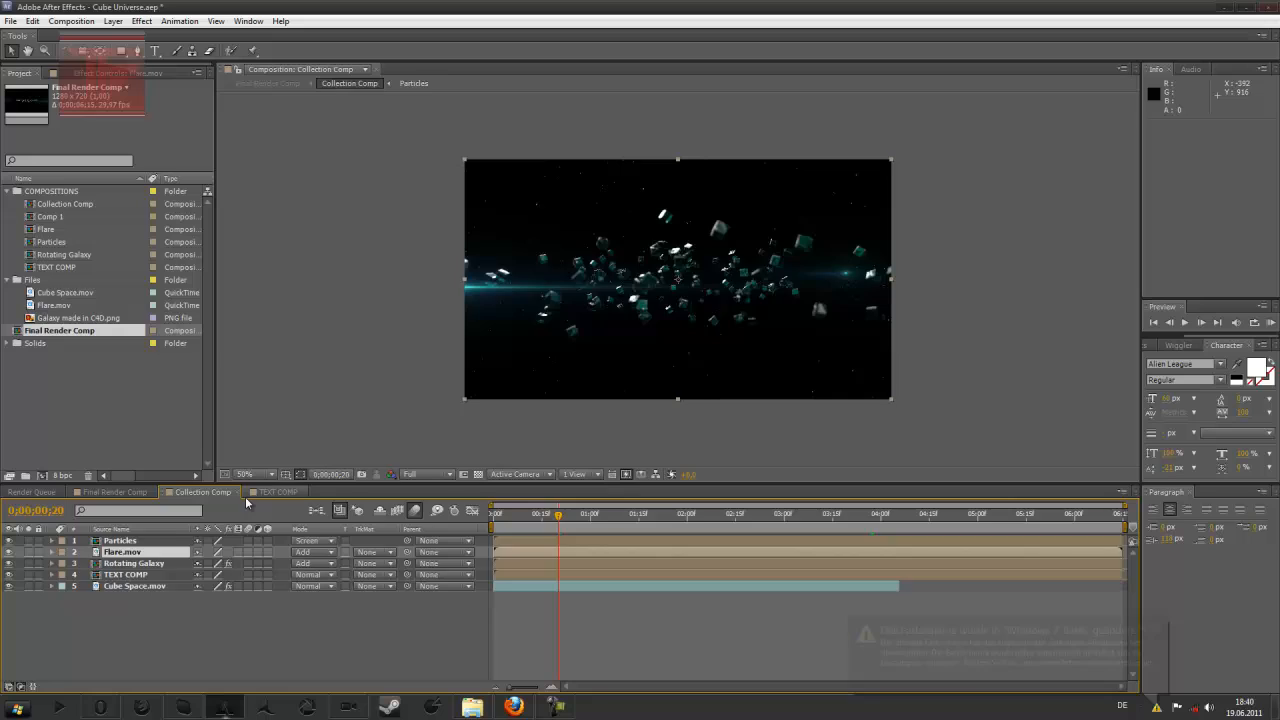
# In TEXT COMP, move to a frame showing the full title and choose a new font in Character
pyautogui.click(278, 492)
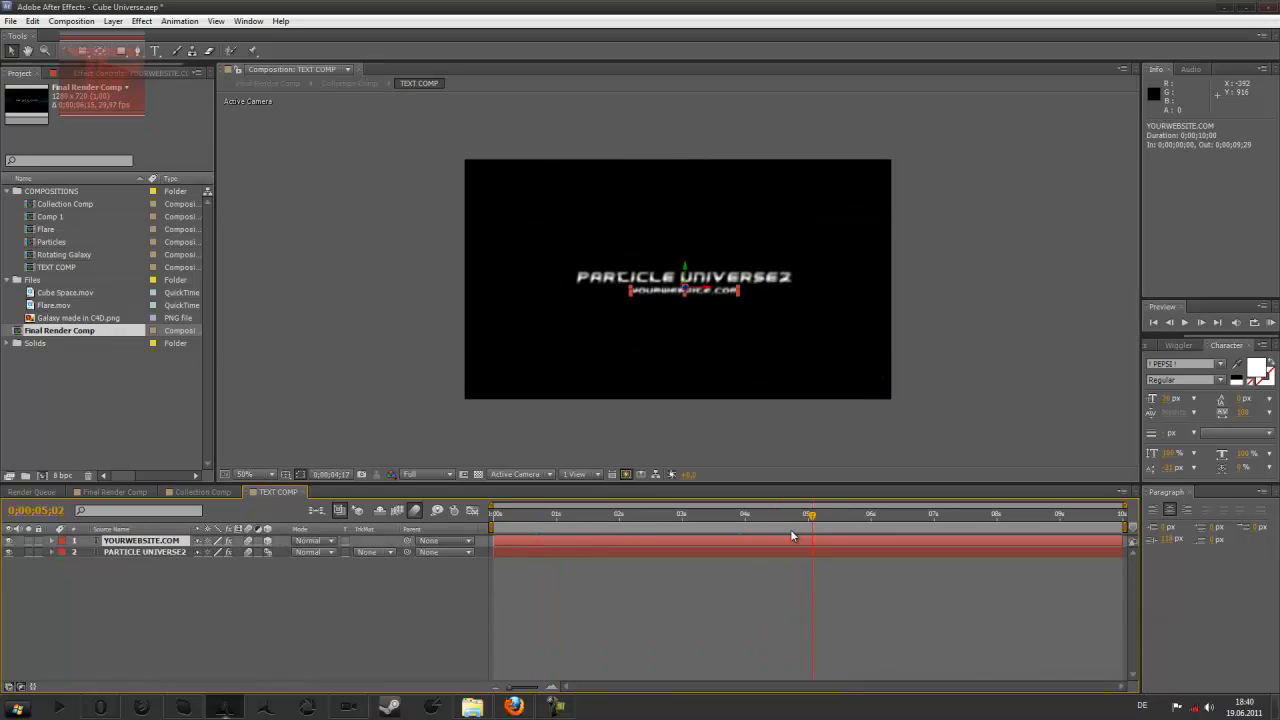
pyautogui.click(778, 512)
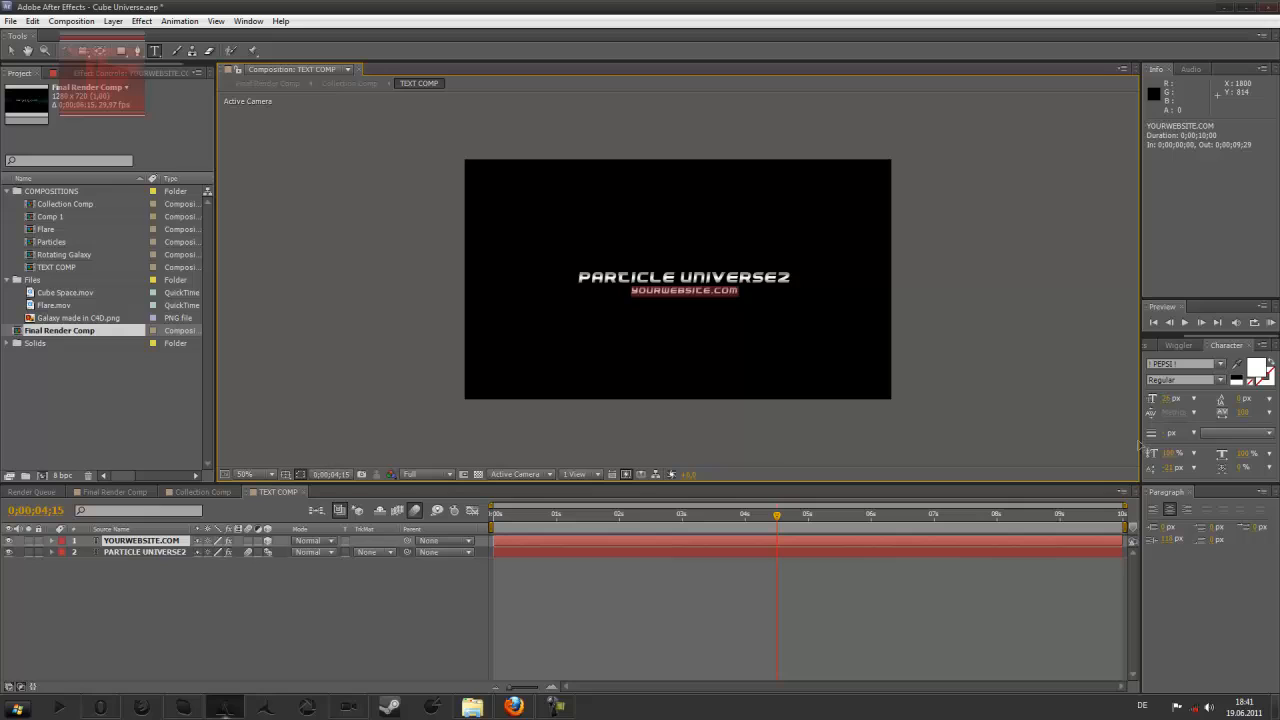
pyautogui.click(1220, 364)
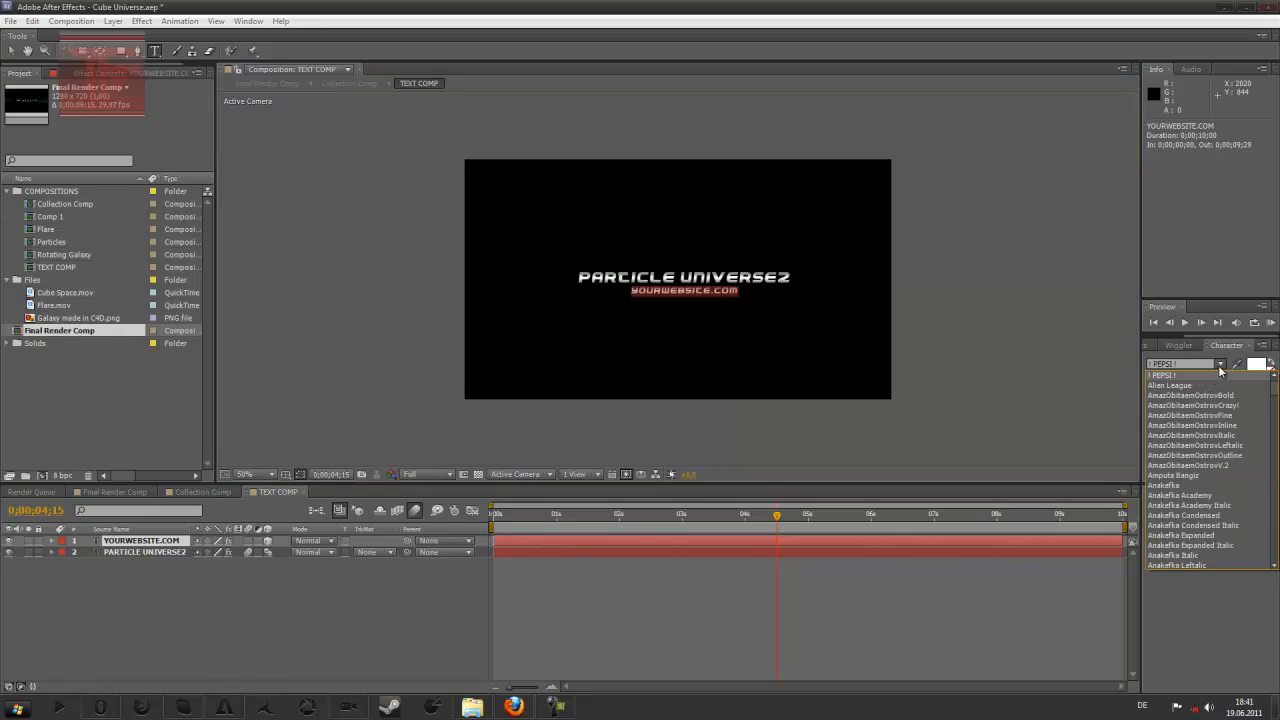
pyautogui.click(1168, 384)
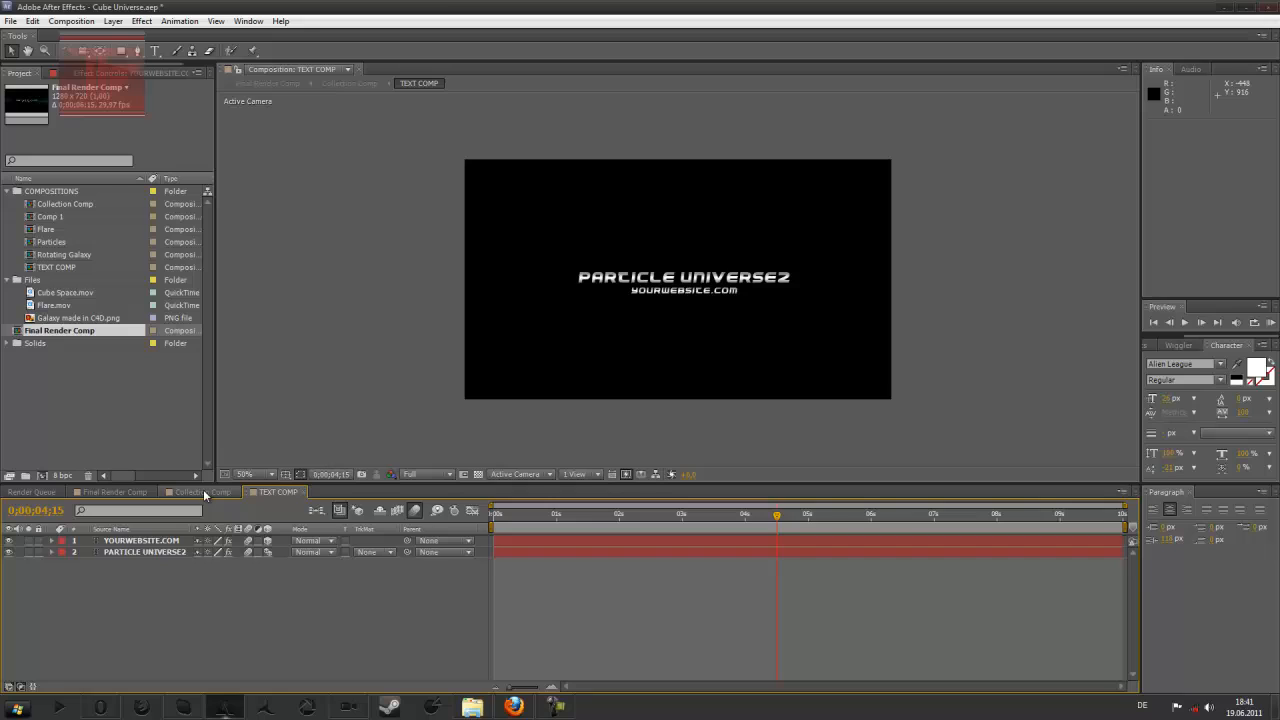
# Switch to Final Render Comp to preview the restyled PARTICLE UNIVERSE2 title over the starfield
pyautogui.click(112, 492)
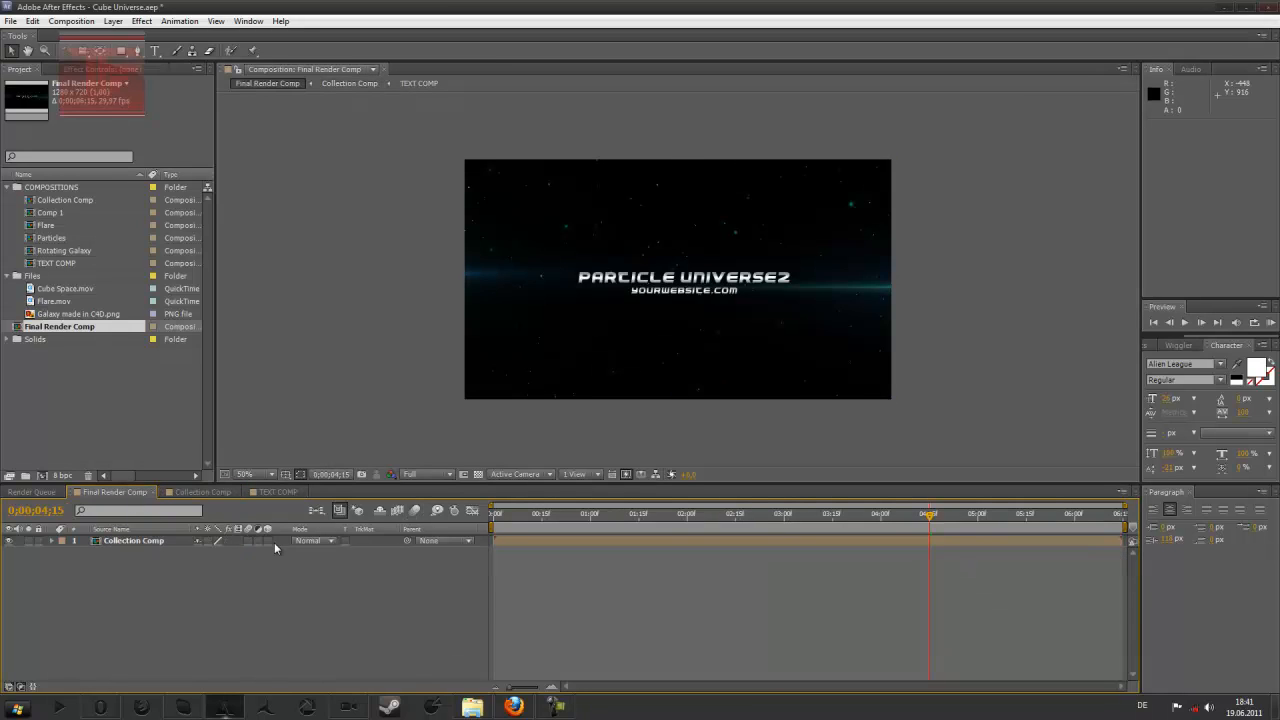
pyautogui.moveTo(696, 292)
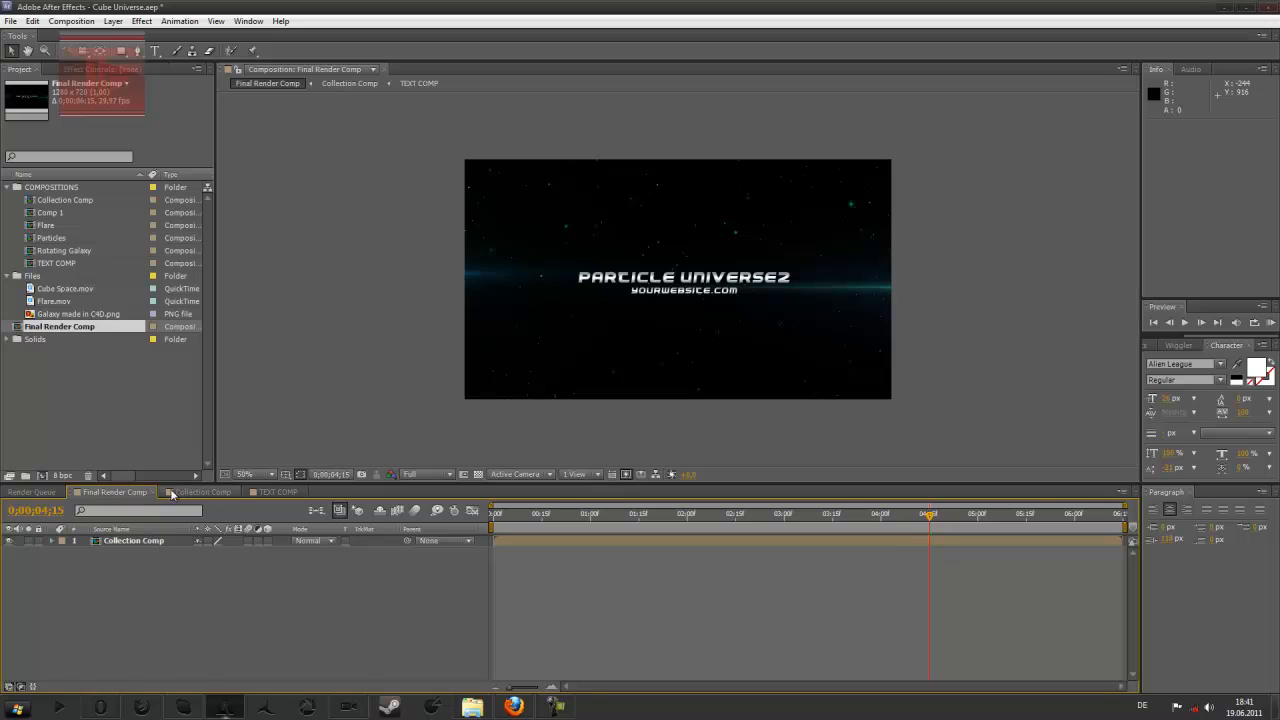
pyautogui.moveTo(596, 524)
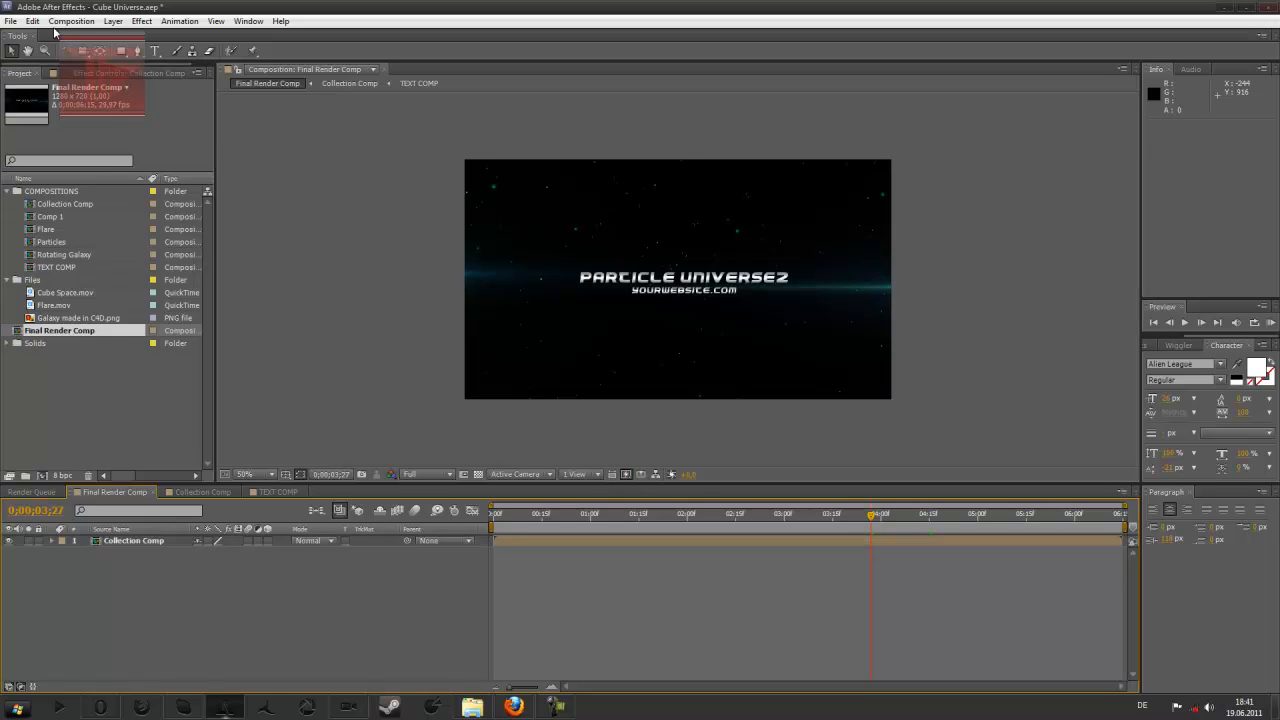
pyautogui.click(72, 20)
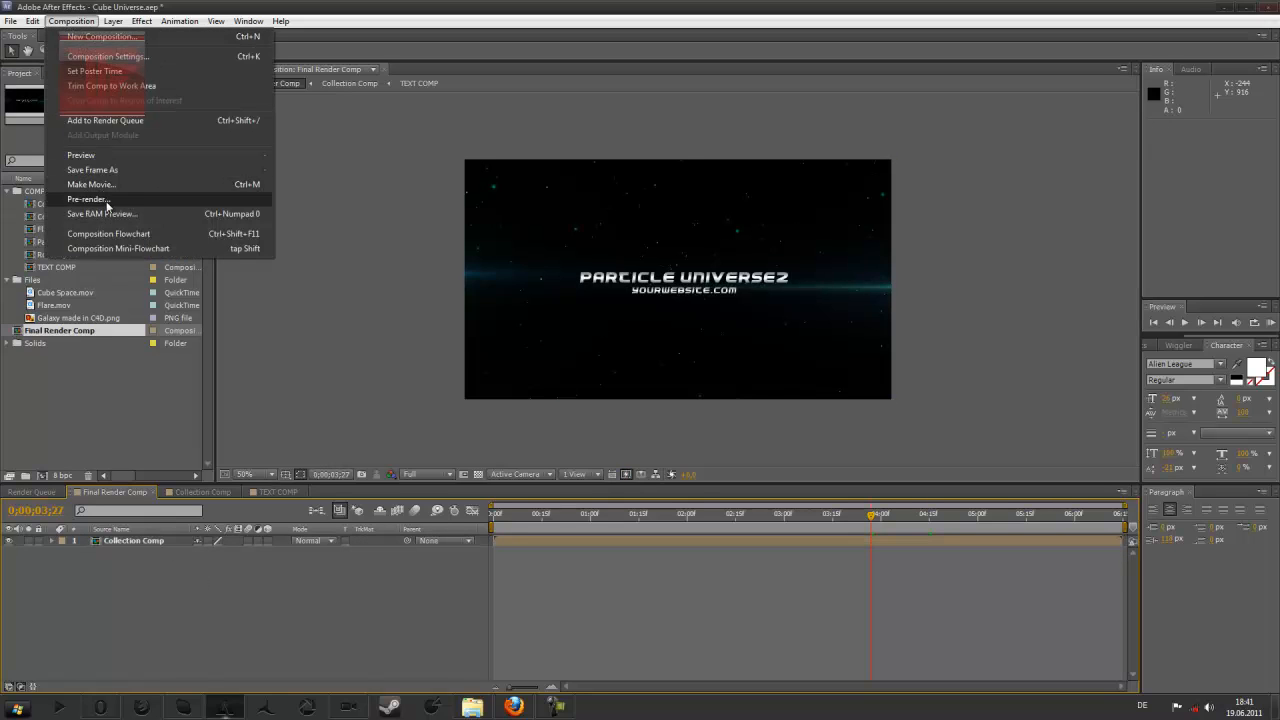
# Add Final Render Comp to the Render Queue and pick an output format in the Output Module
pyautogui.click(104, 120)
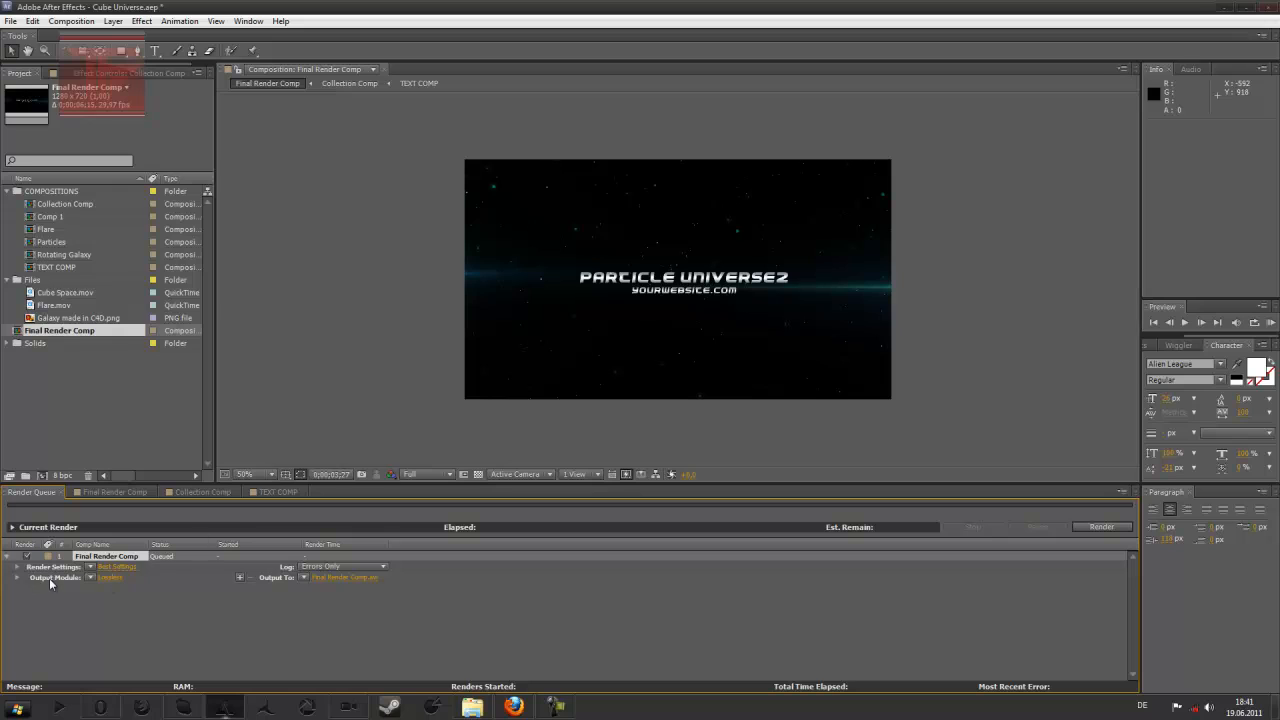
pyautogui.moveTo(390, 590)
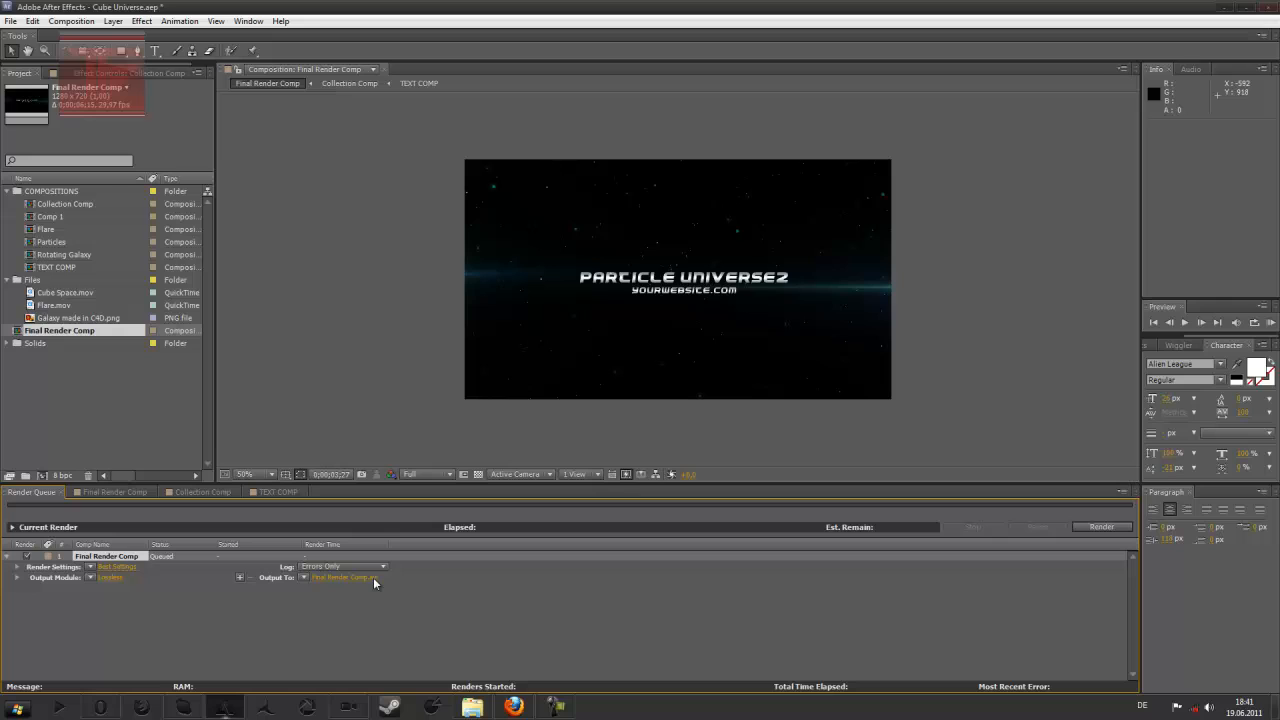
pyautogui.moveTo(108, 584)
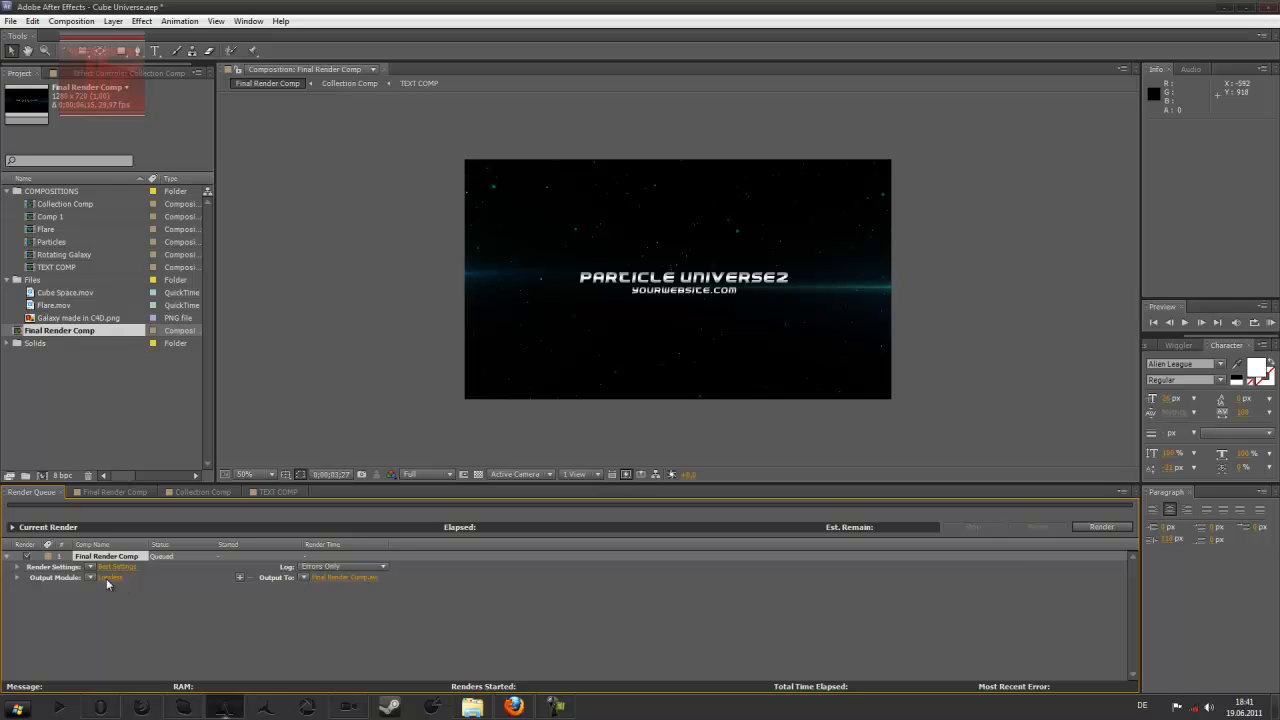
pyautogui.moveTo(196, 530)
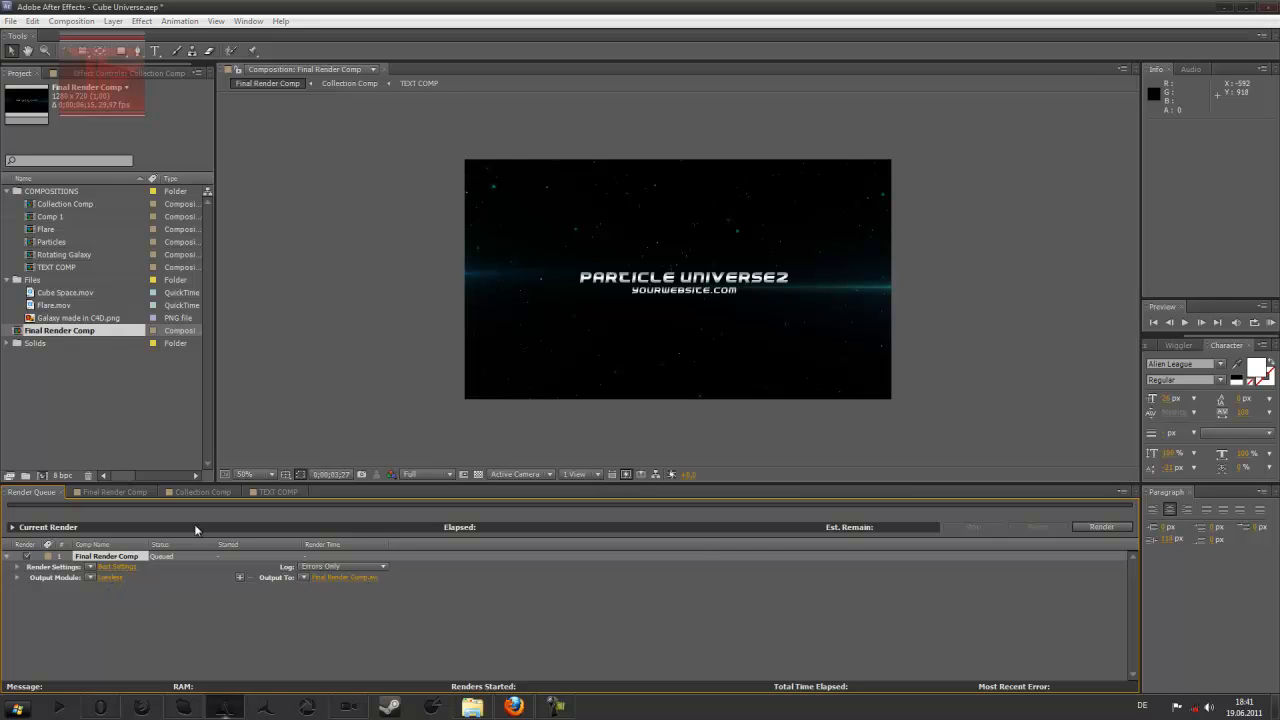
pyautogui.click(604, 190)
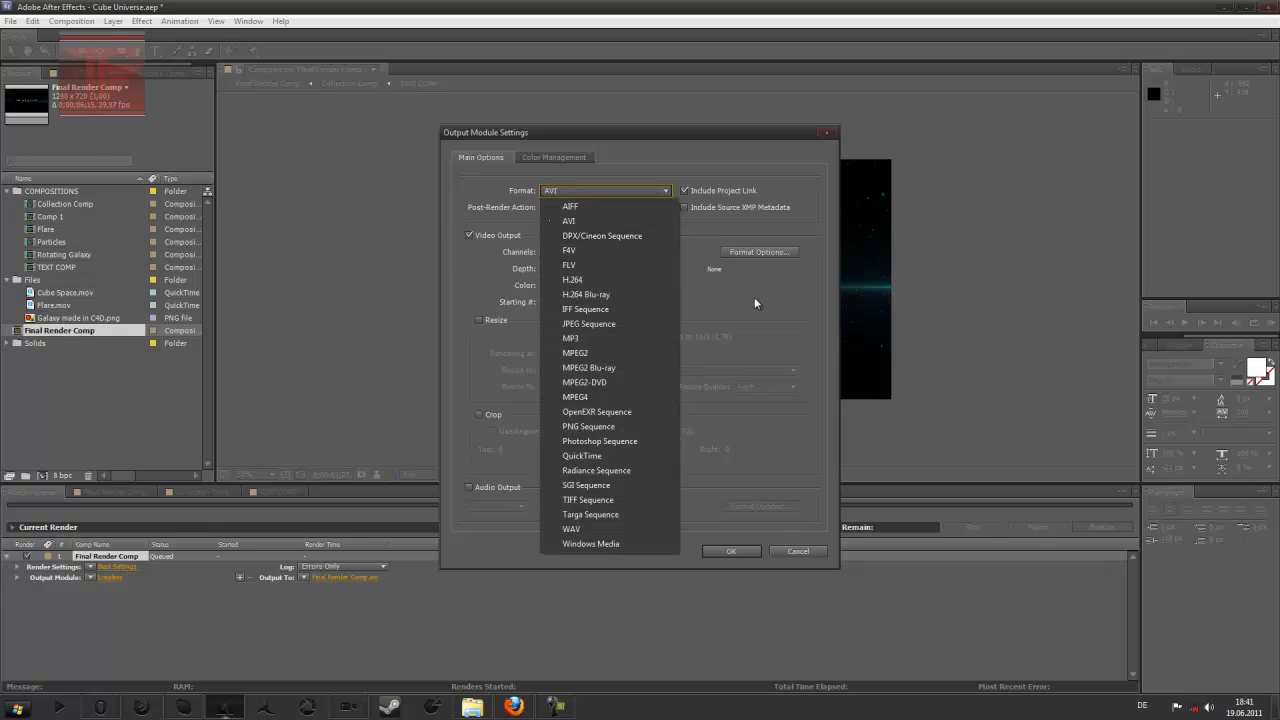
pyautogui.moveTo(646, 240)
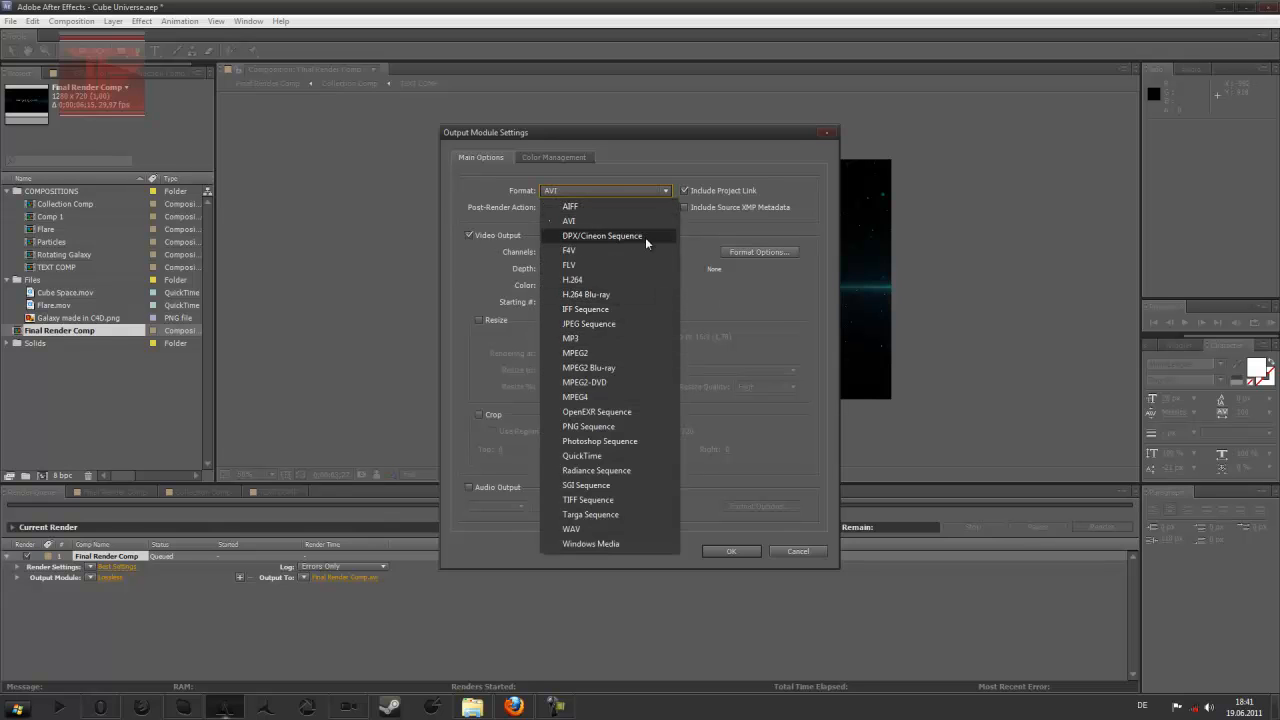
pyautogui.click(796, 552)
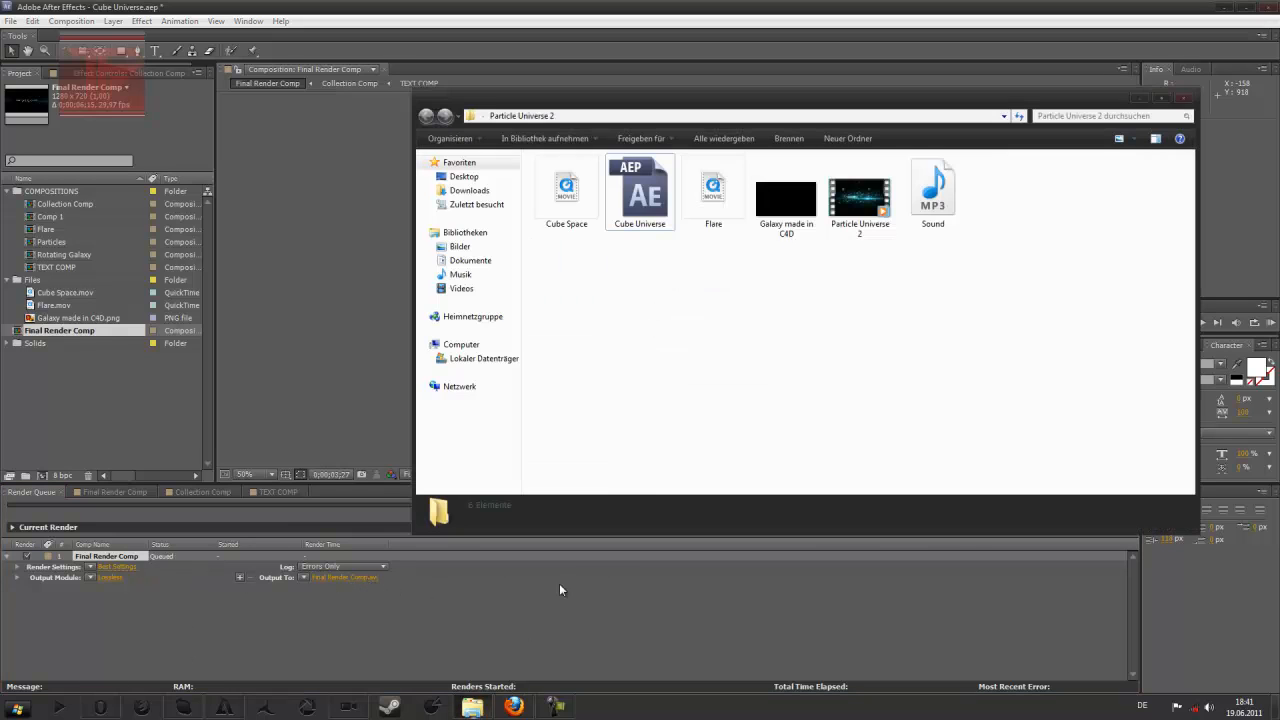
pyautogui.click(932, 192)
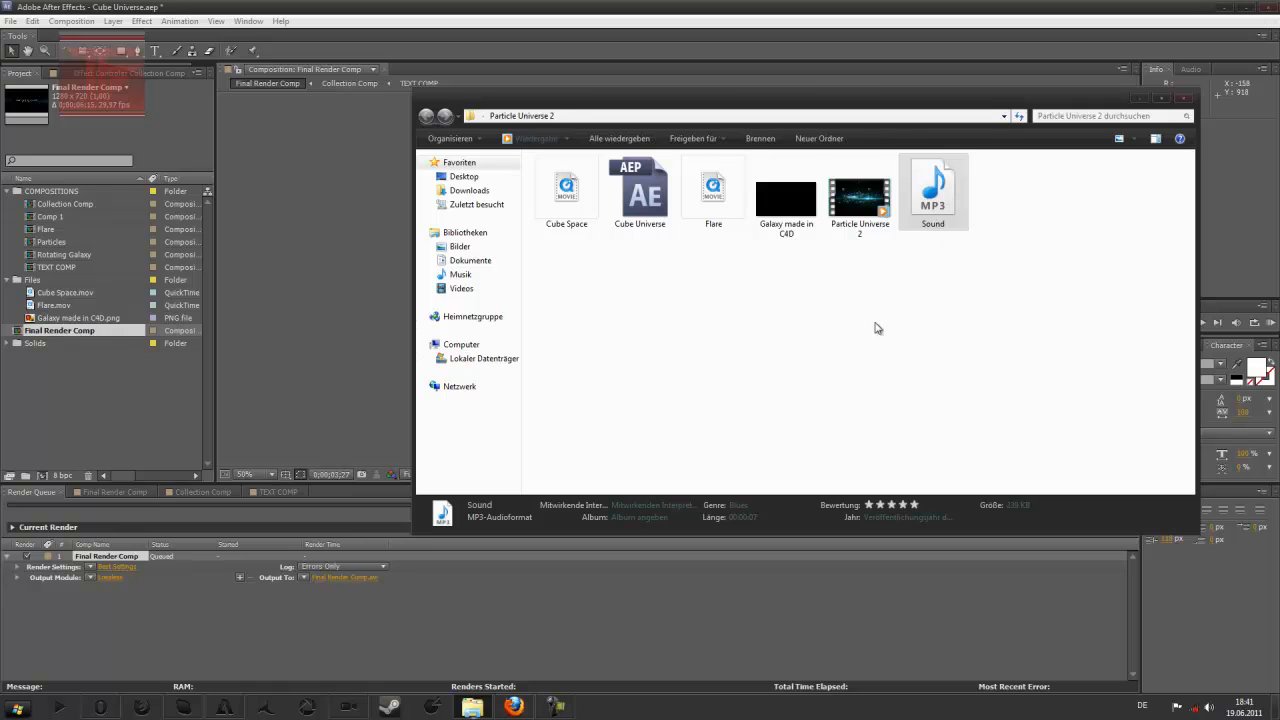
pyautogui.click(786, 198)
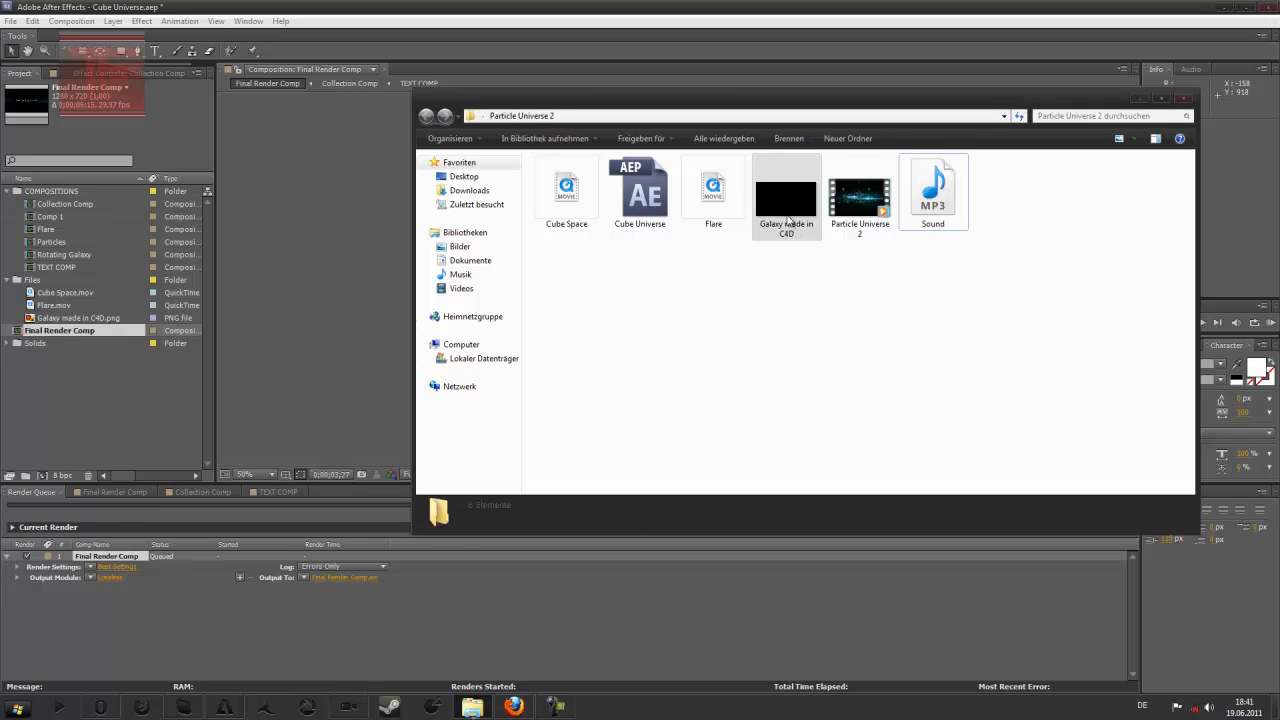
pyautogui.click(860, 196)
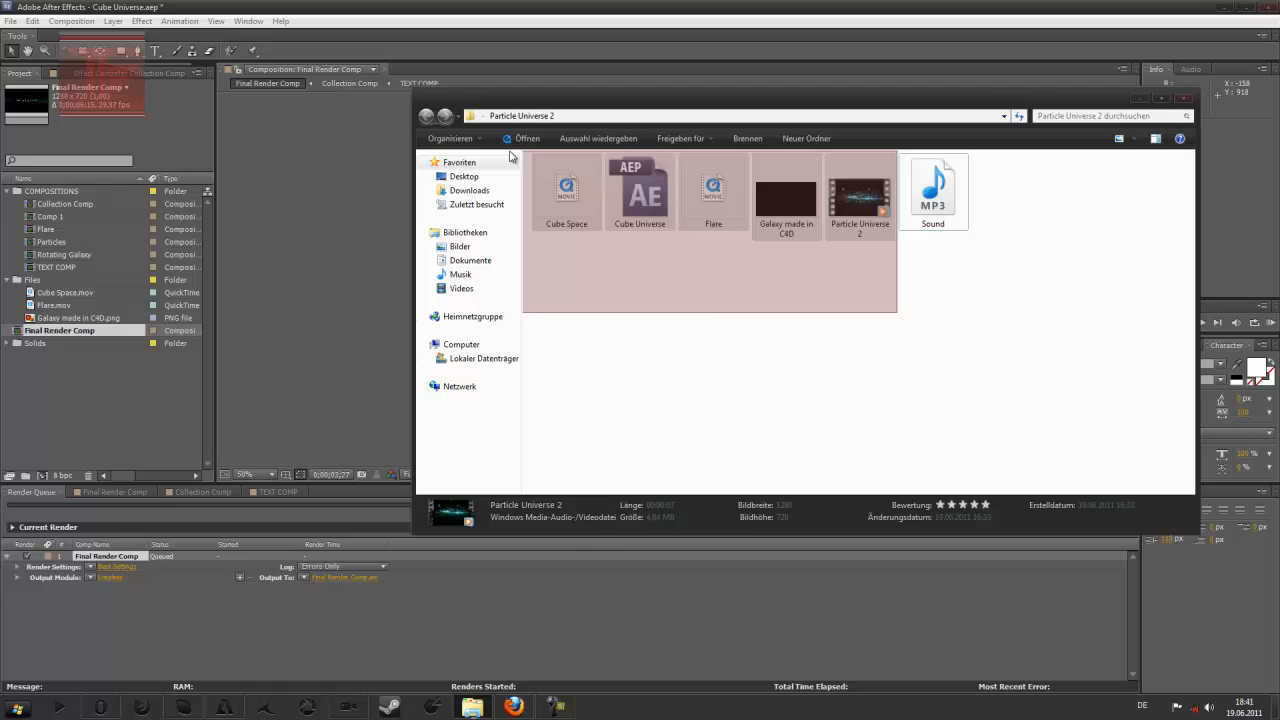